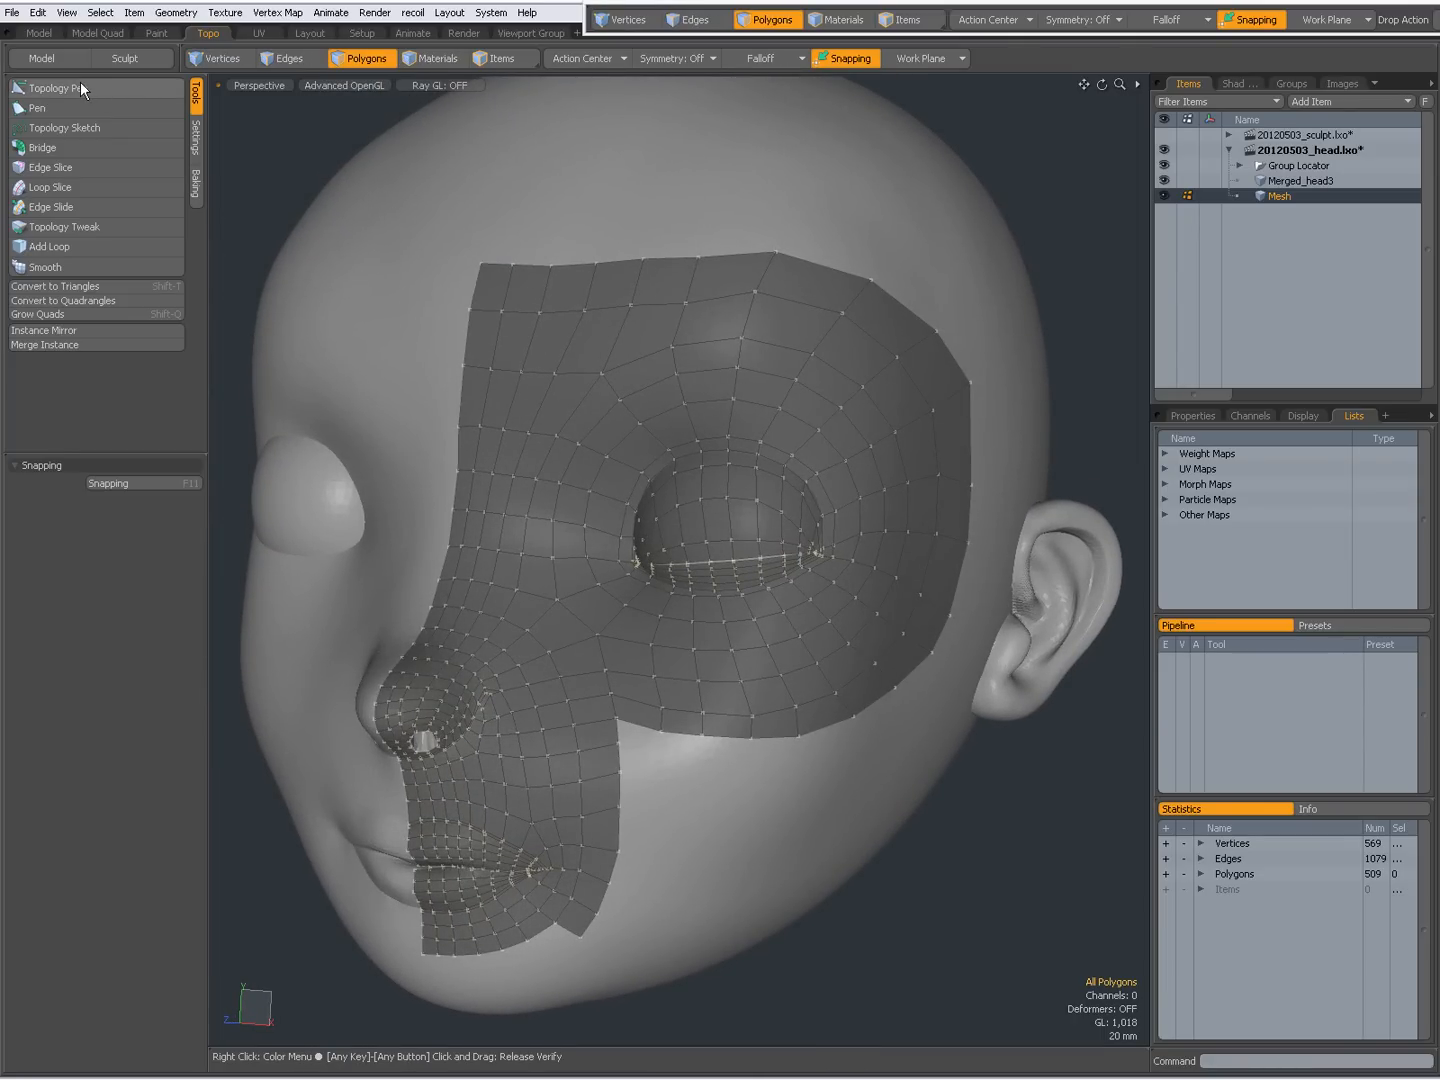
With Topology Pen, add a forehead row and fill the temple strip down toward the ear (529 polygons)
click(57, 88)
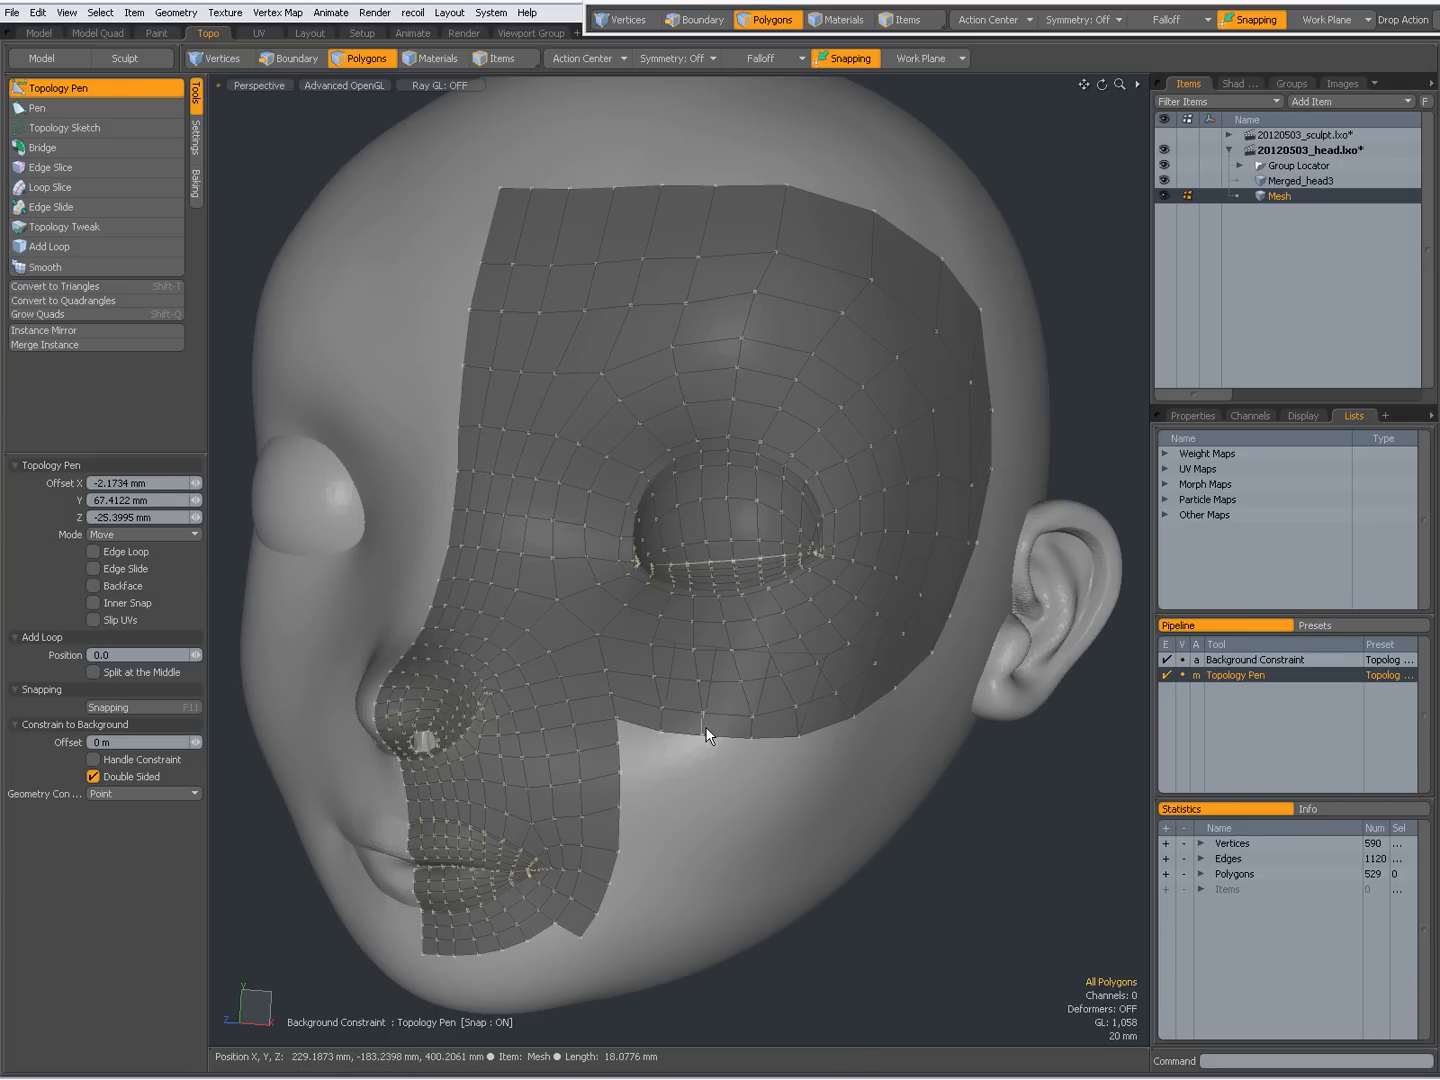
mouse_move(689, 776)
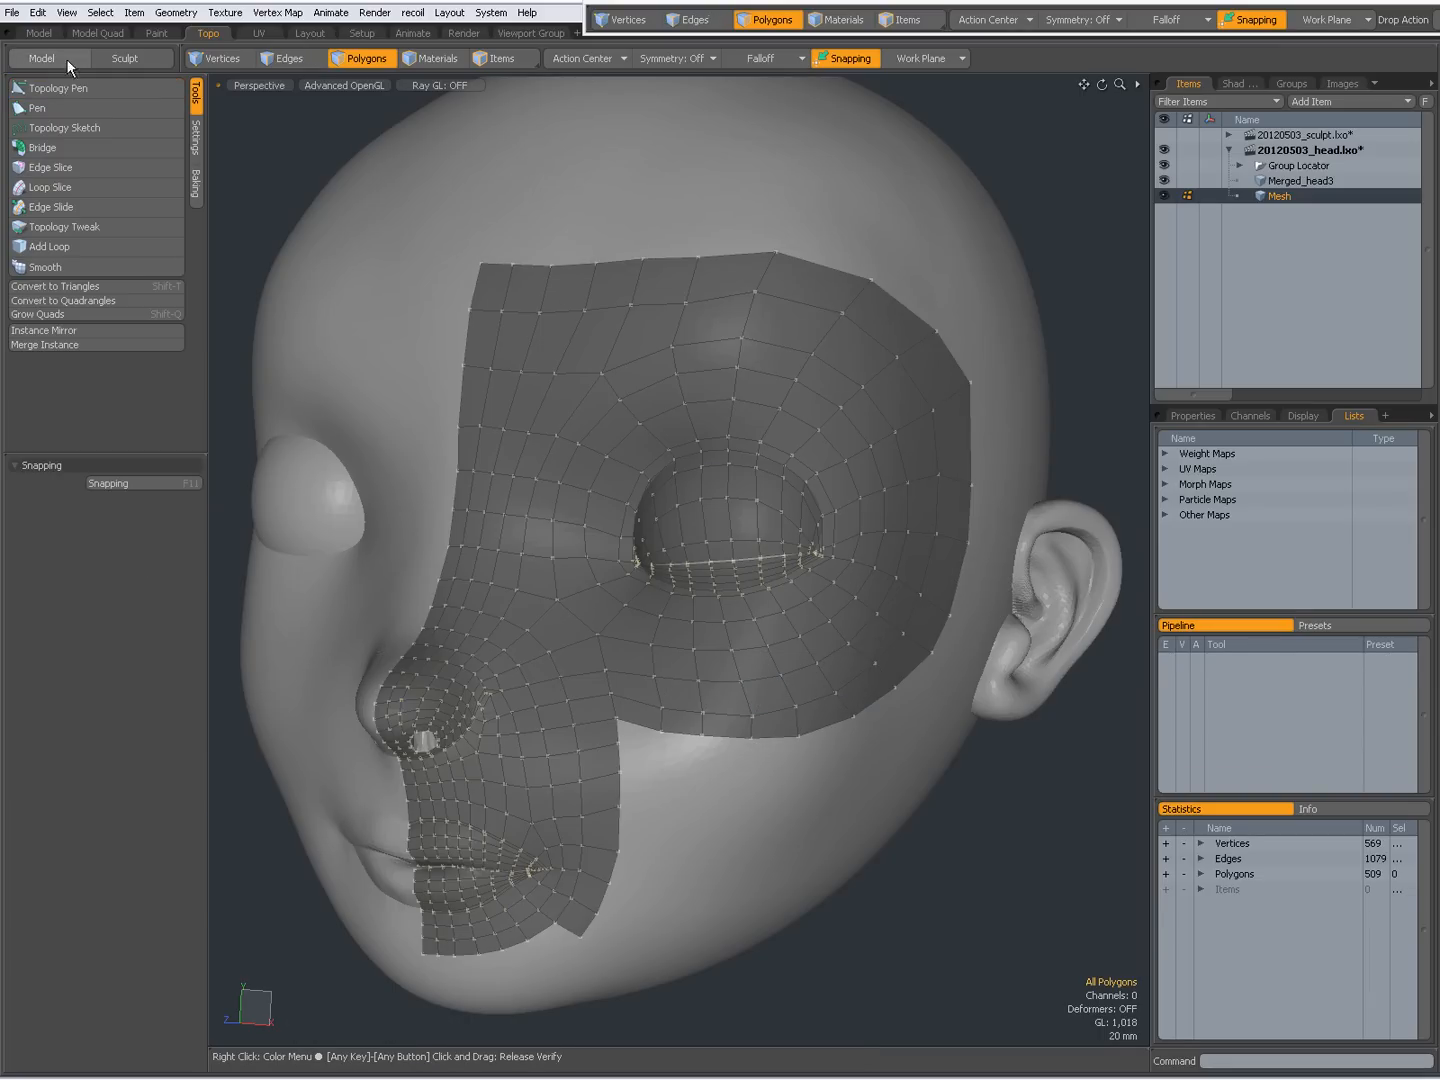
click(63, 88)
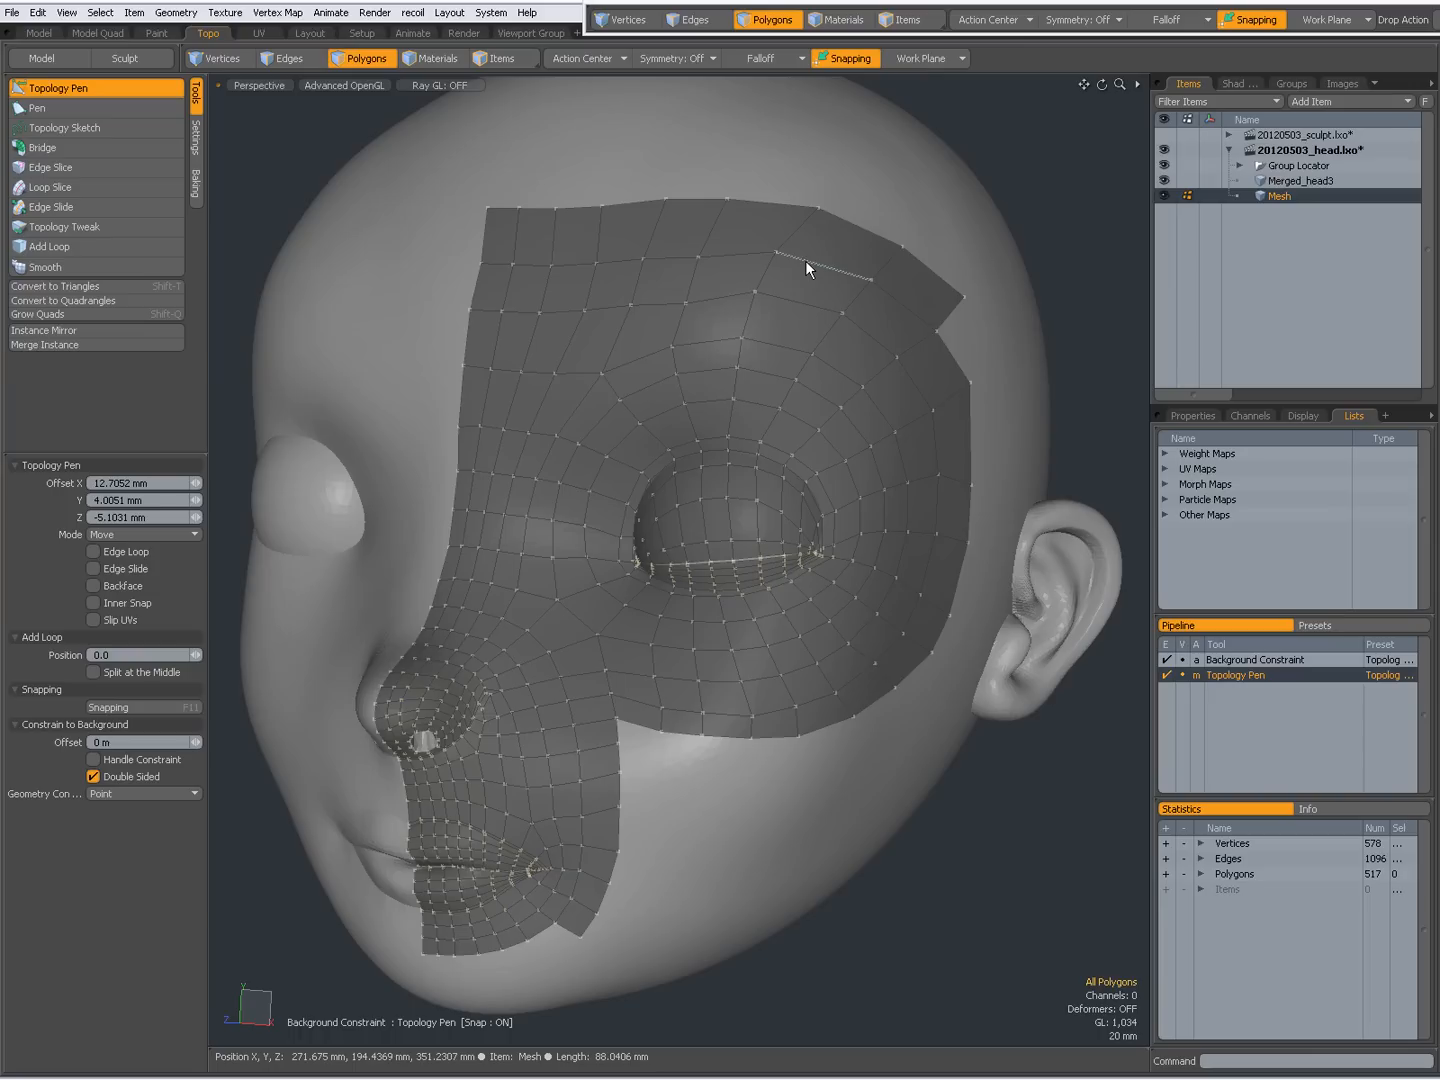
mouse_move(978, 639)
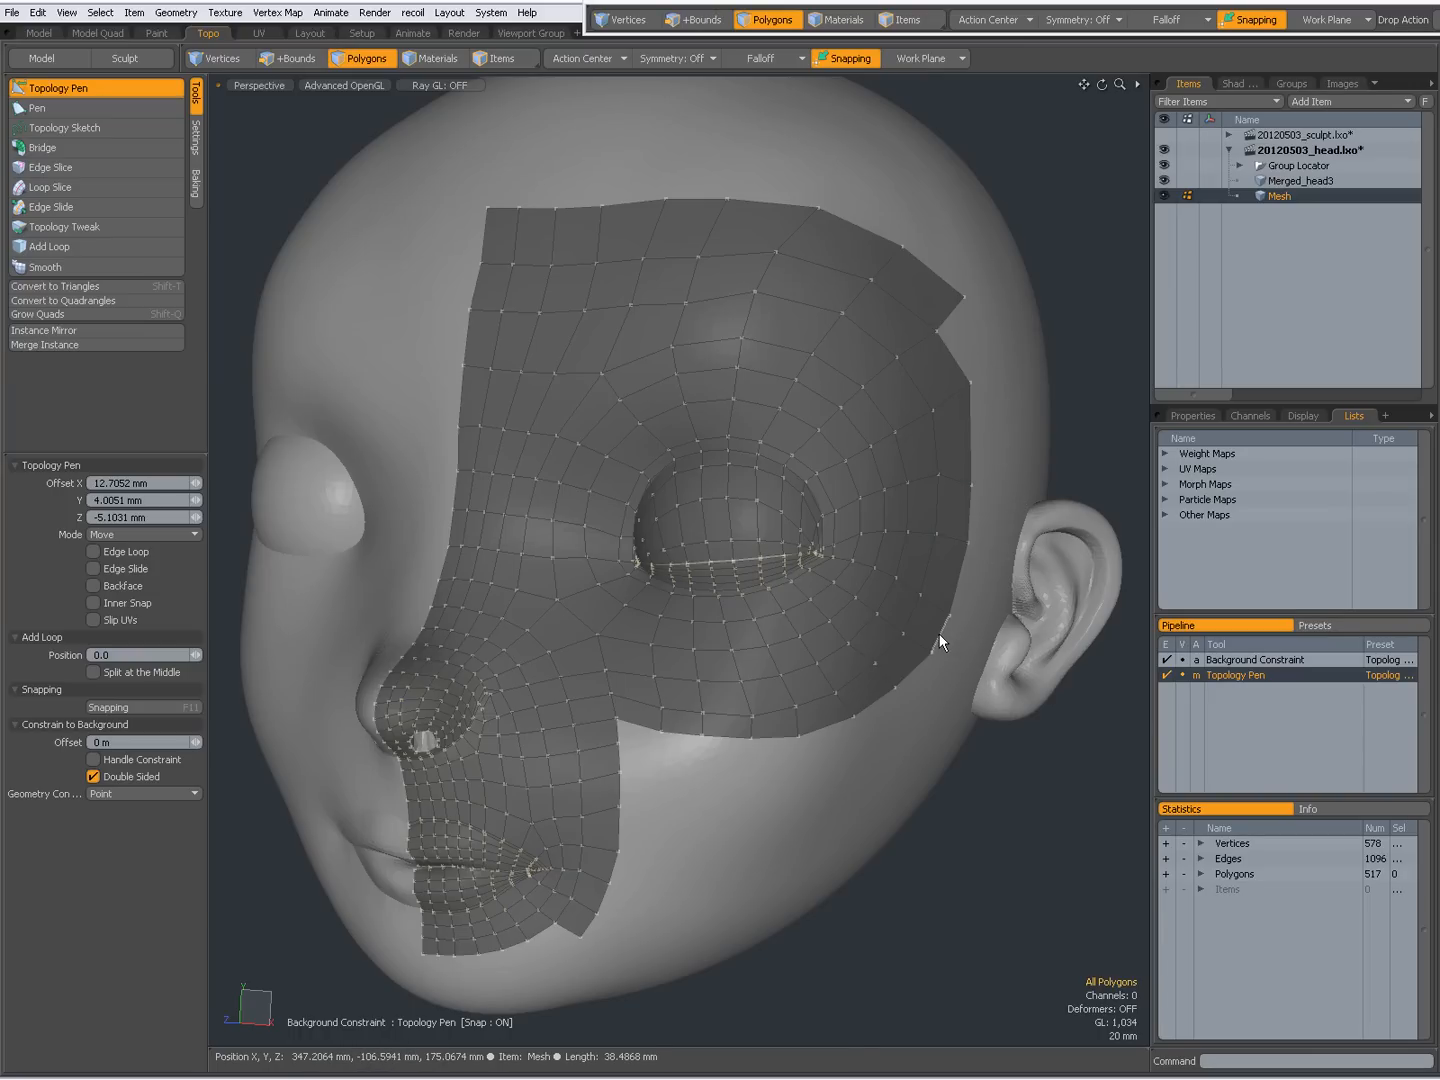
click(942, 642)
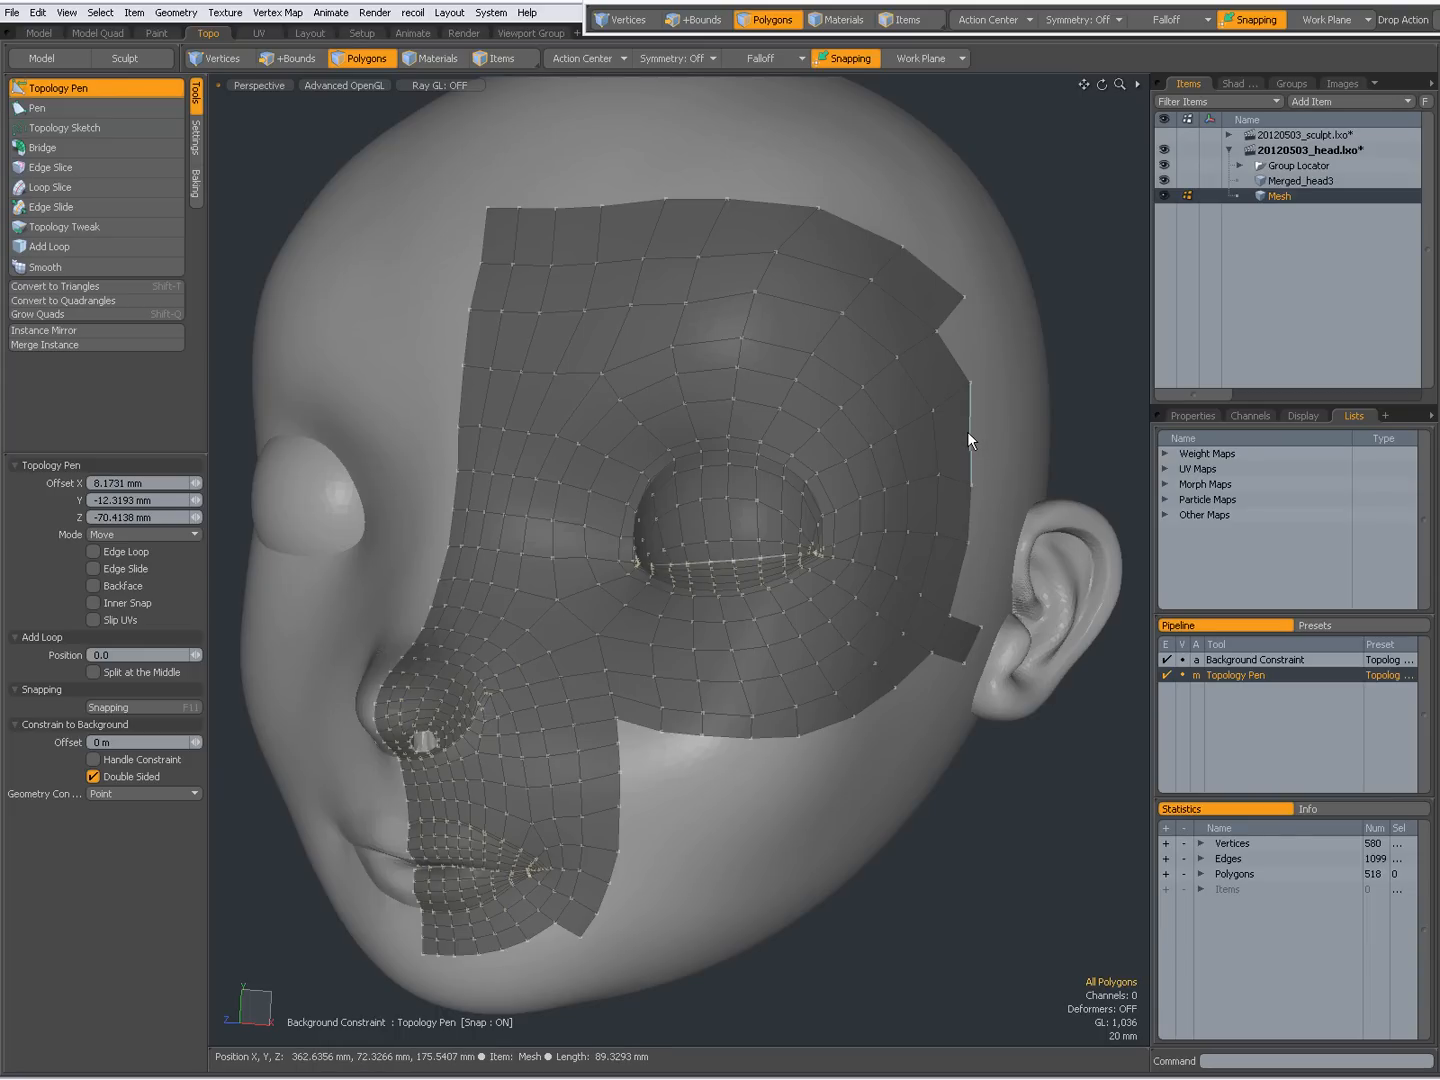
click(968, 347)
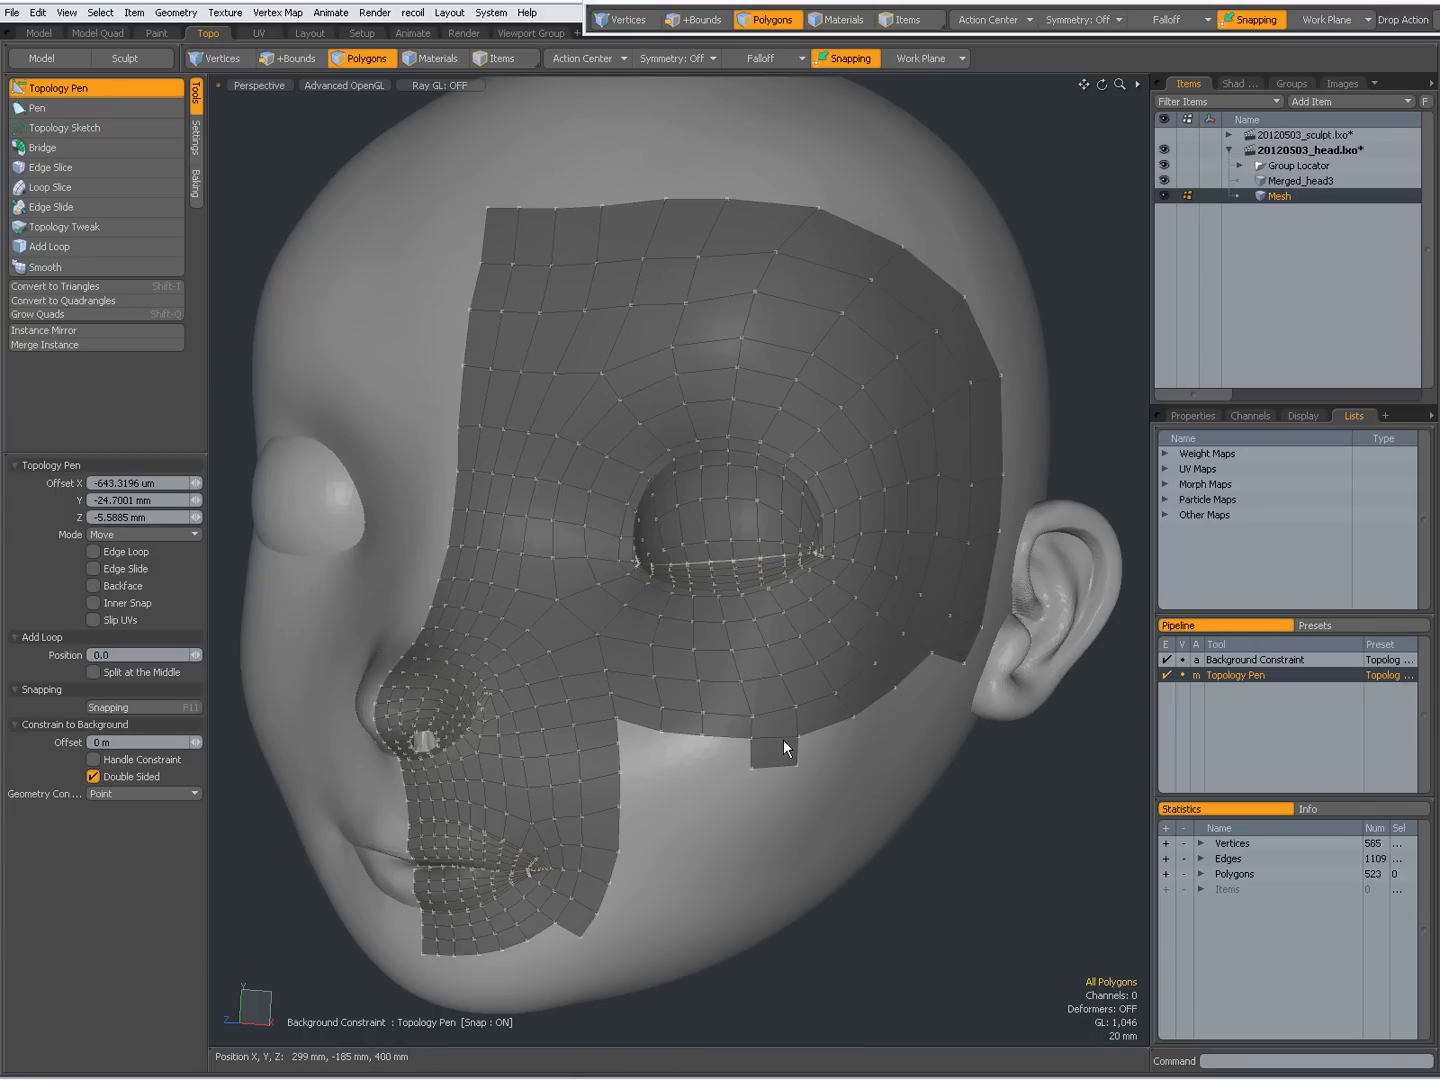
click(861, 732)
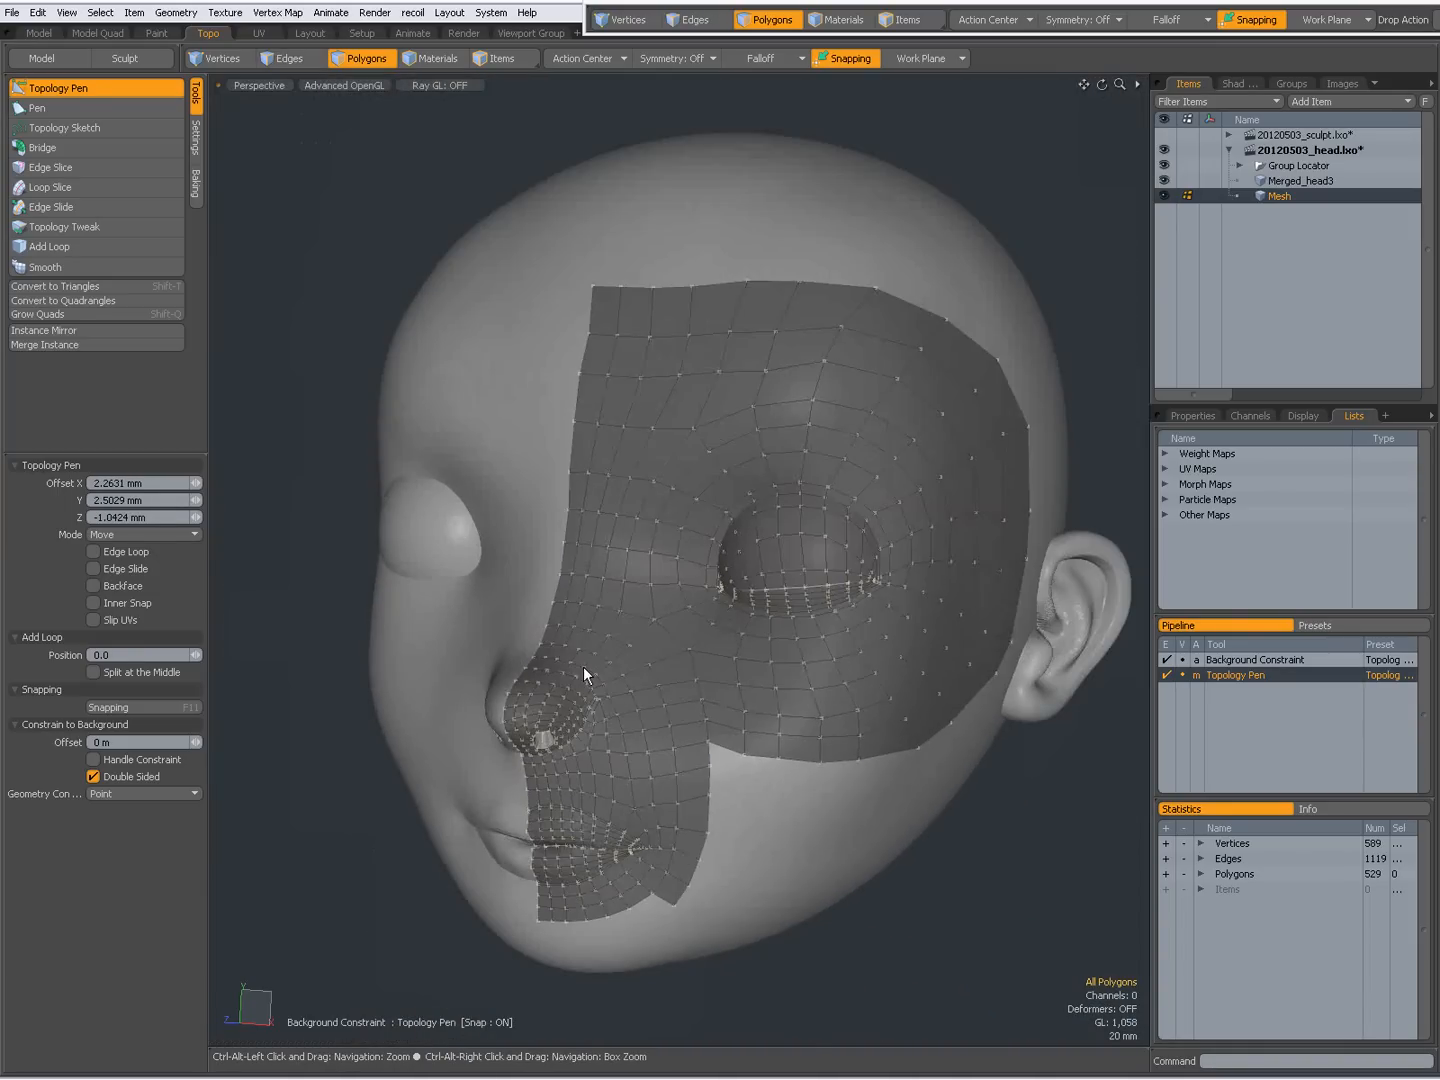
Select the 33-polygon band looping around the eye across the forehead and temple
drag(585, 675, 687, 738)
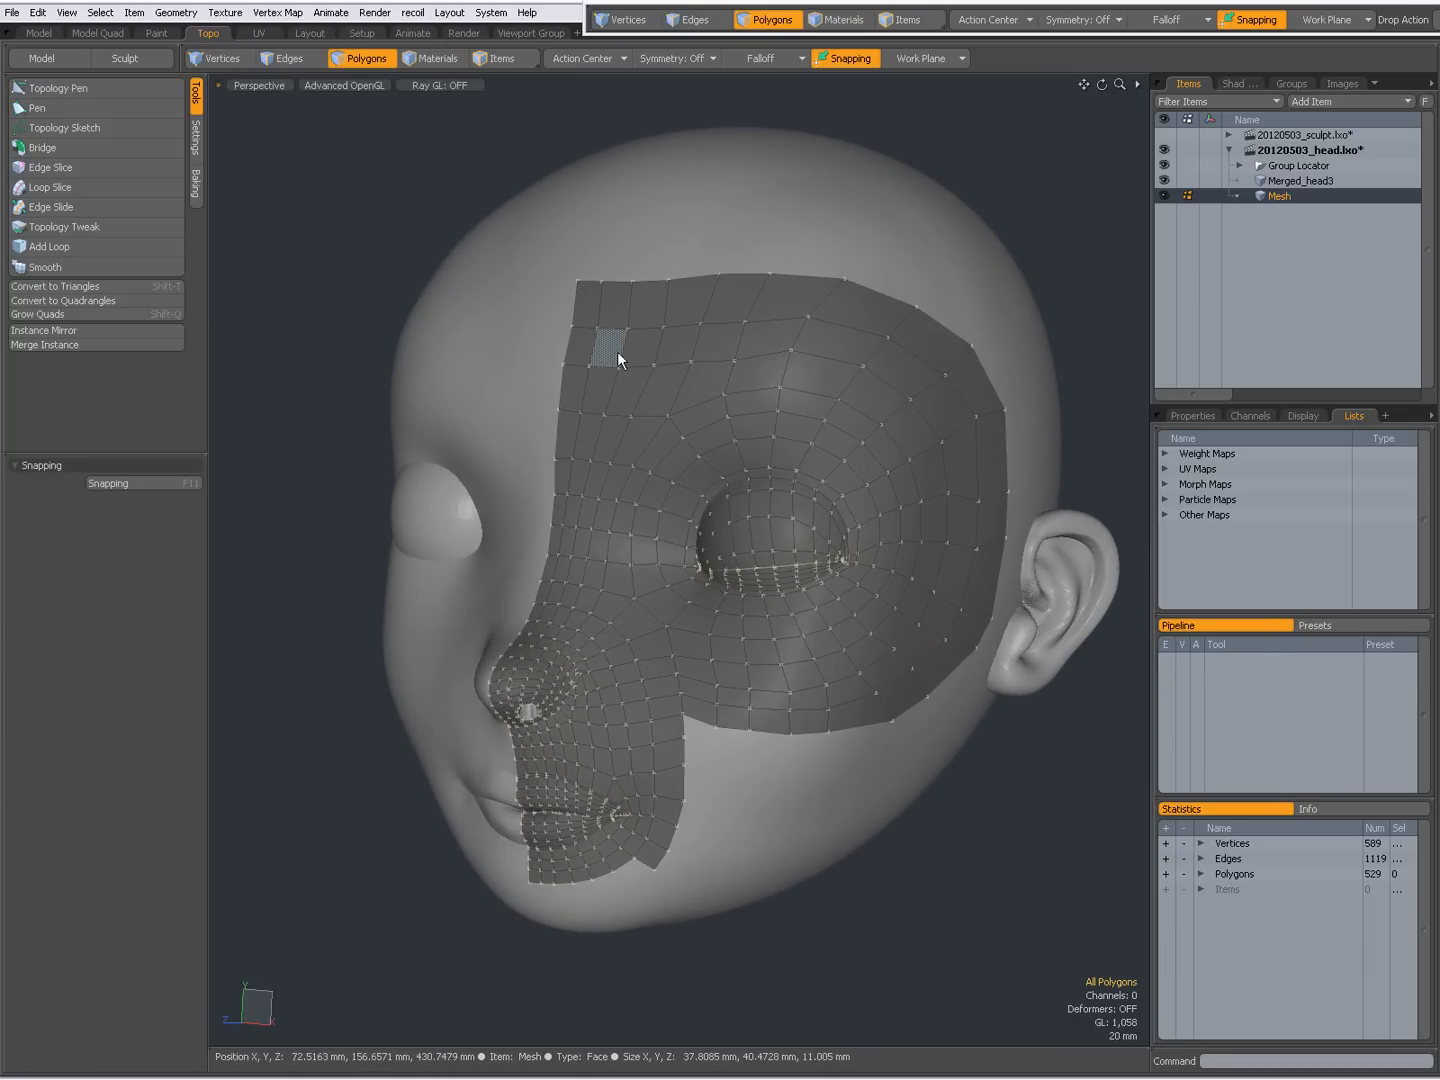
drag(610, 355, 910, 385)
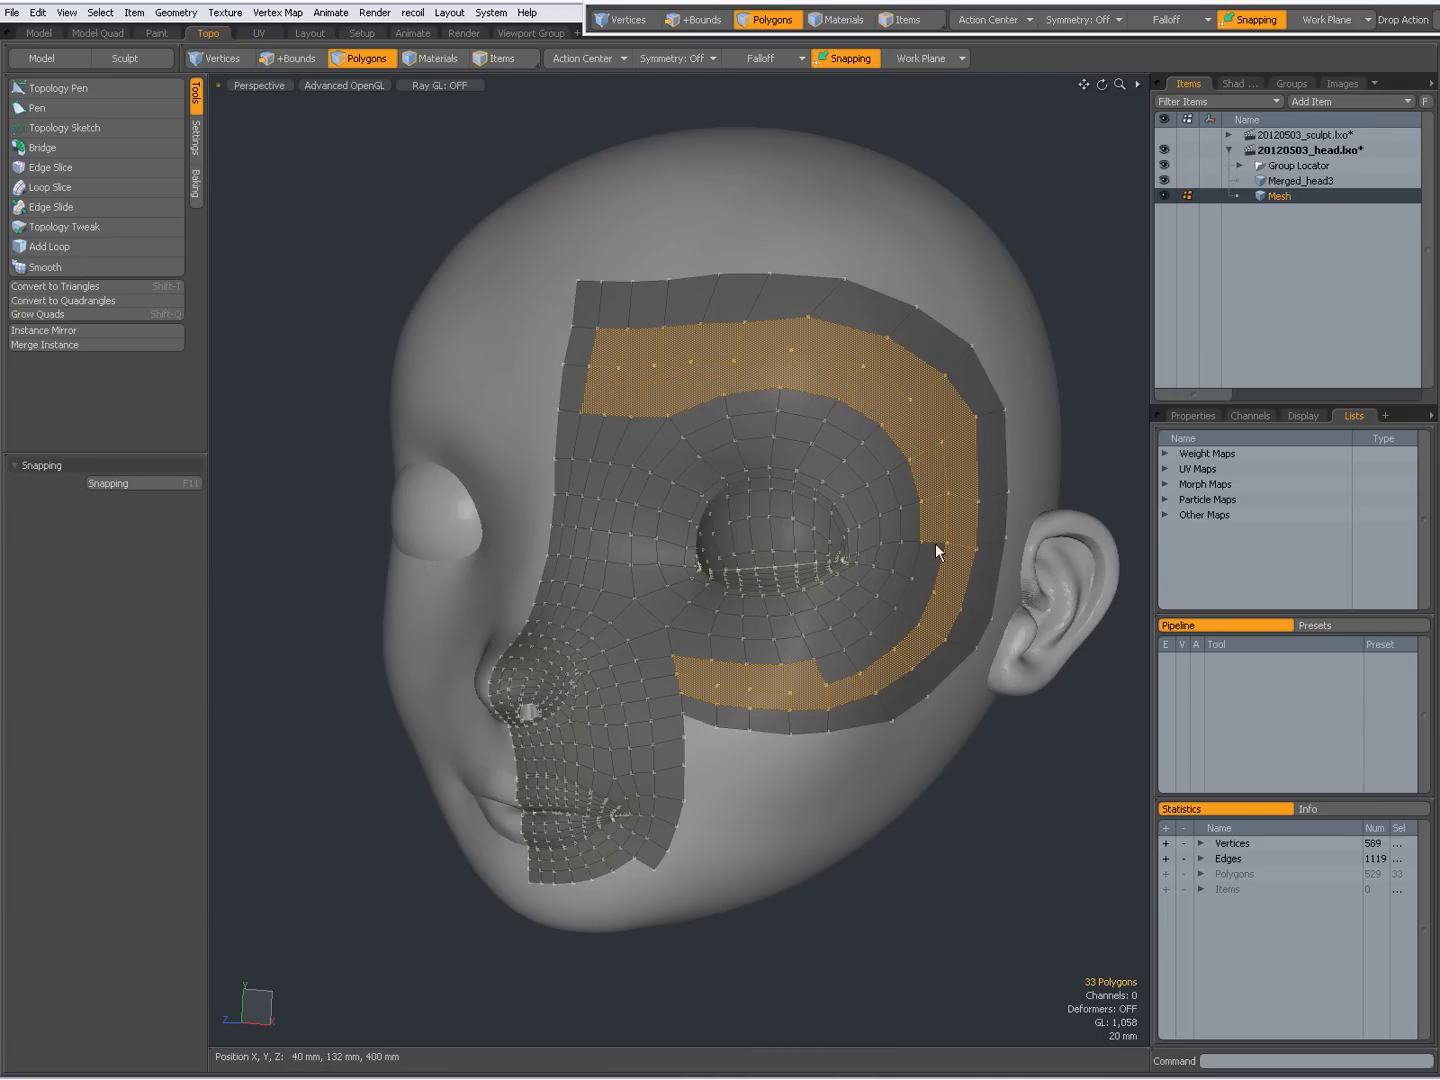
Grow the eye-loop selection and smooth it into evenly spaced concentric loops
click(743, 660)
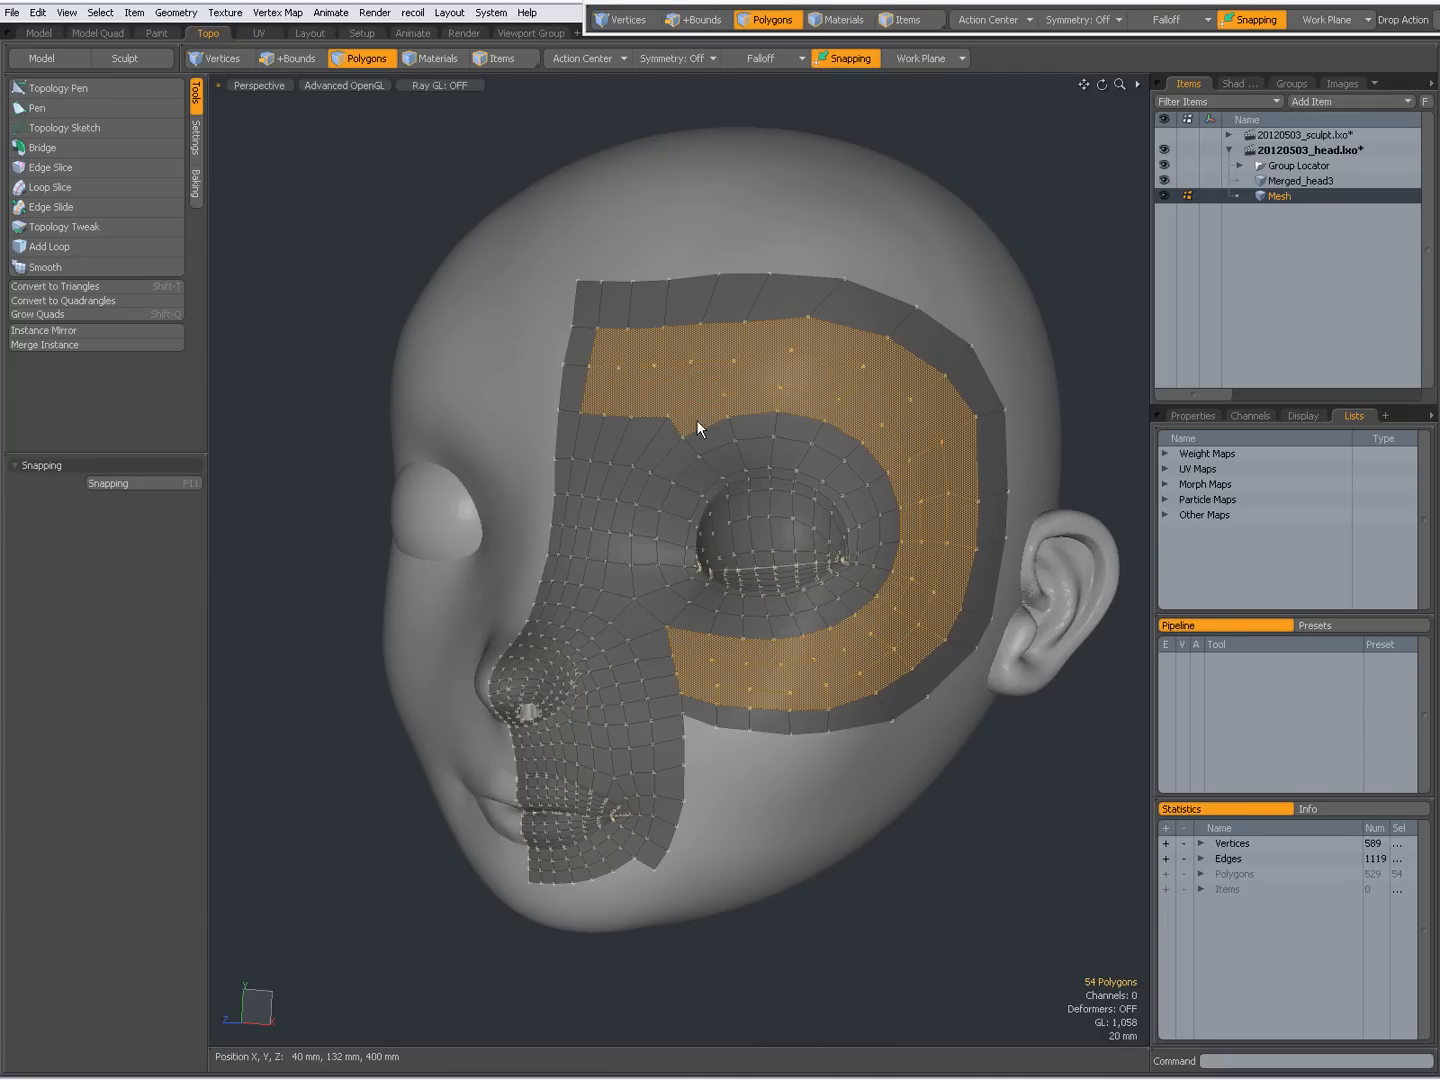
click(44, 267)
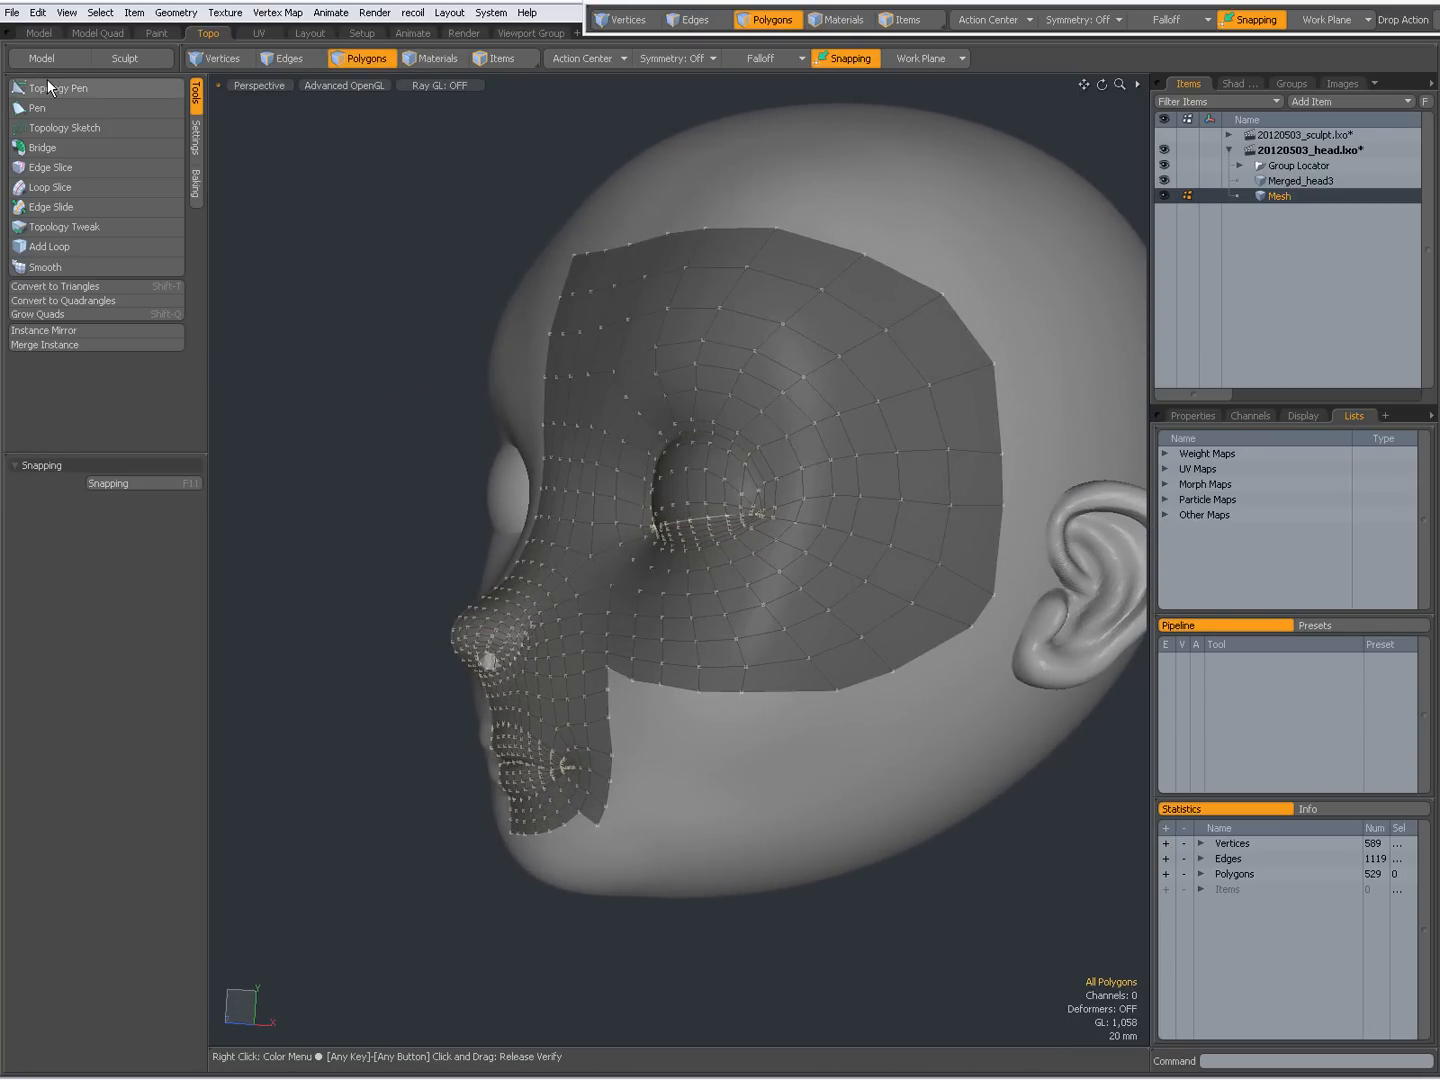
click(58, 88)
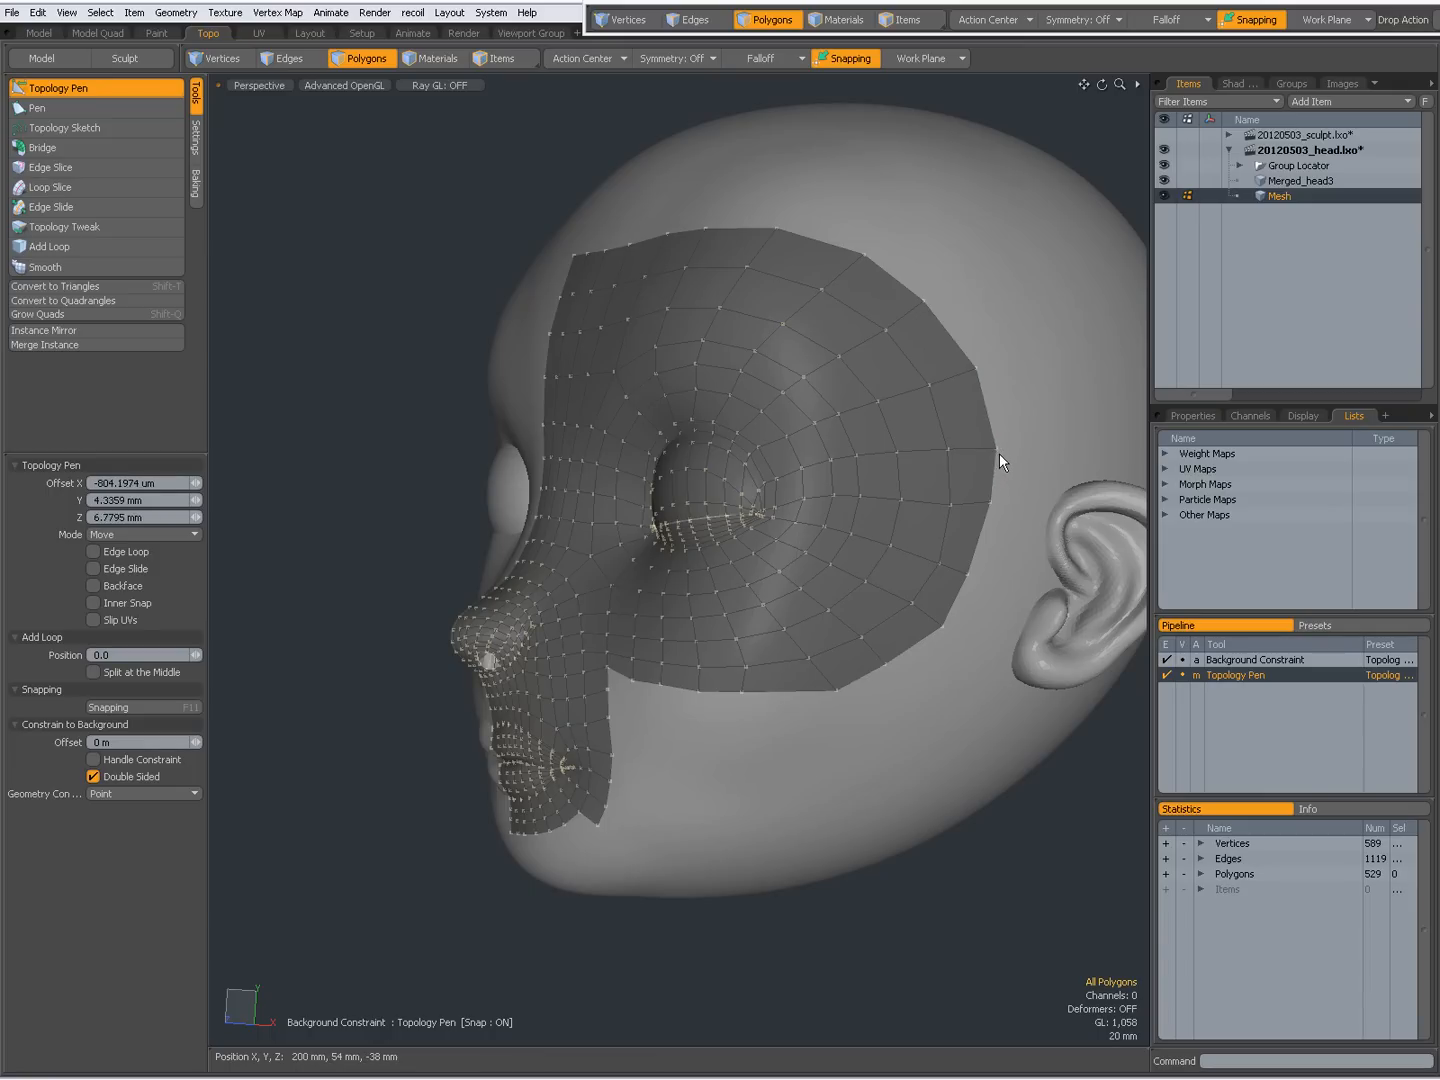
drag(1000, 460, 610, 238)
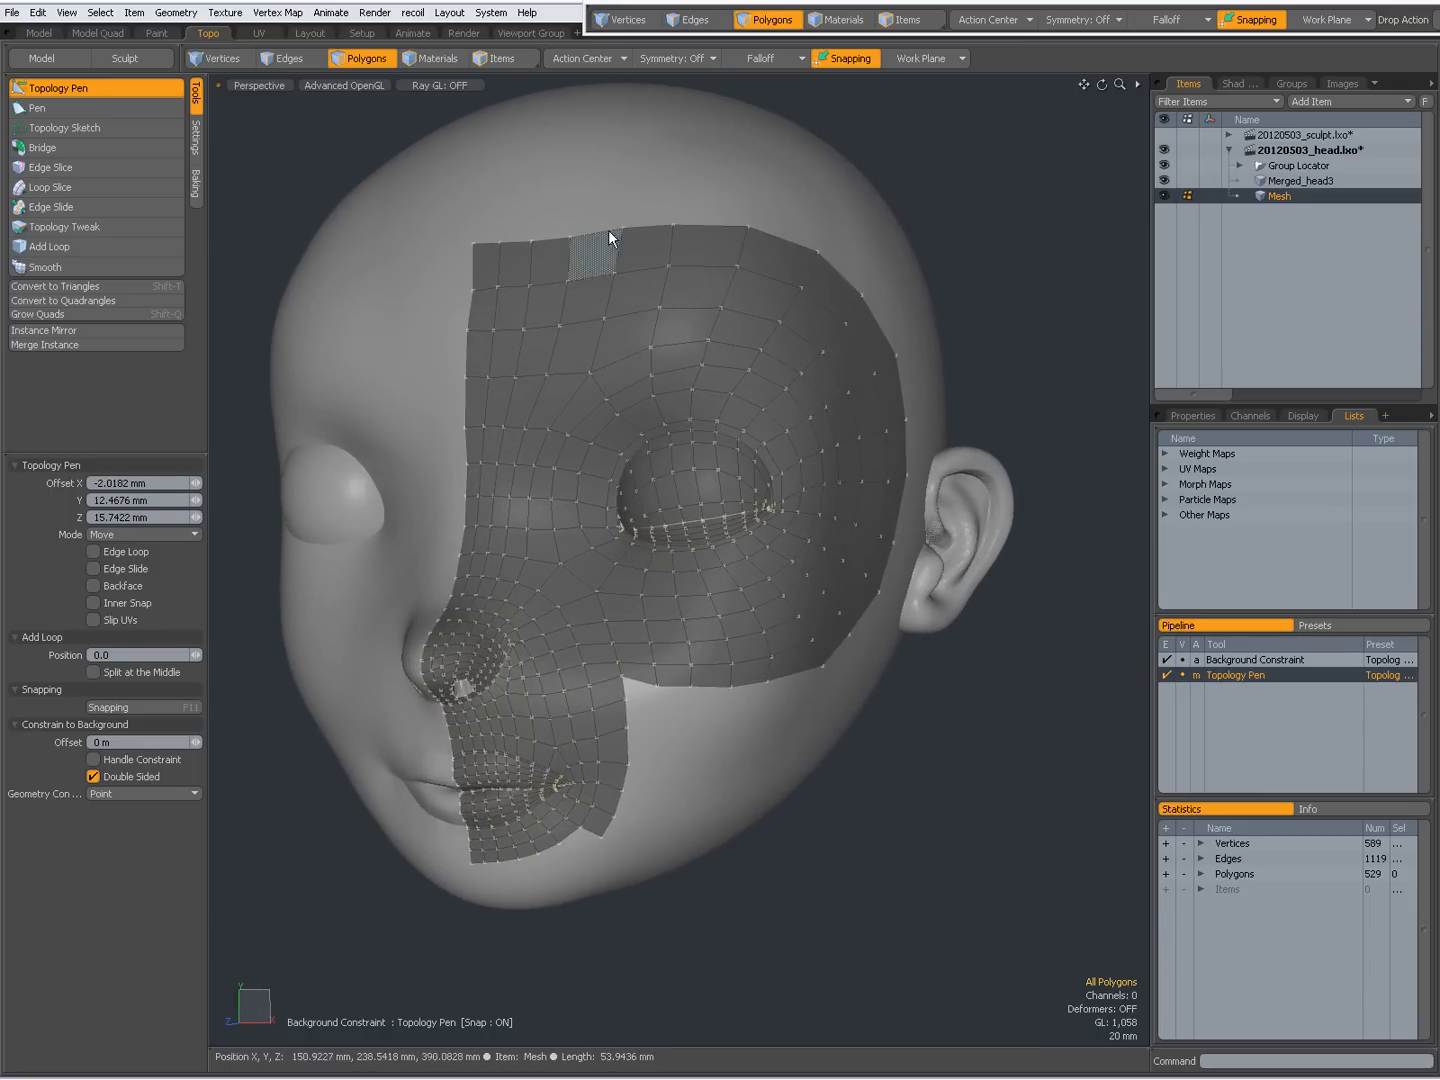